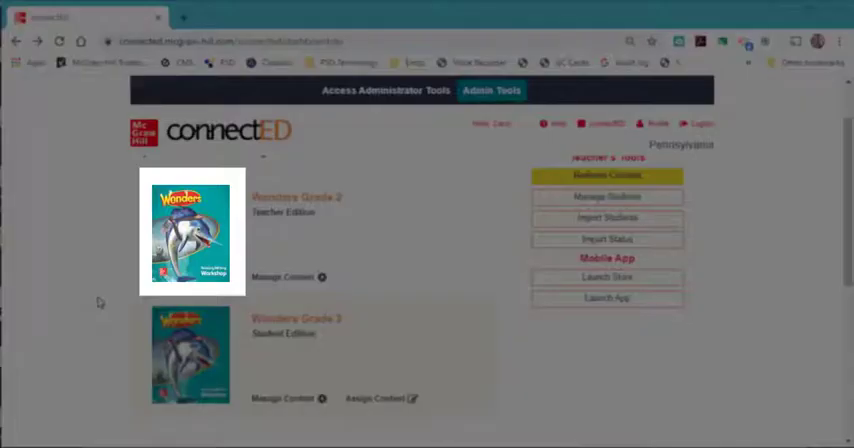
{"action": "mouse_move", "coordinate": [200, 240]}
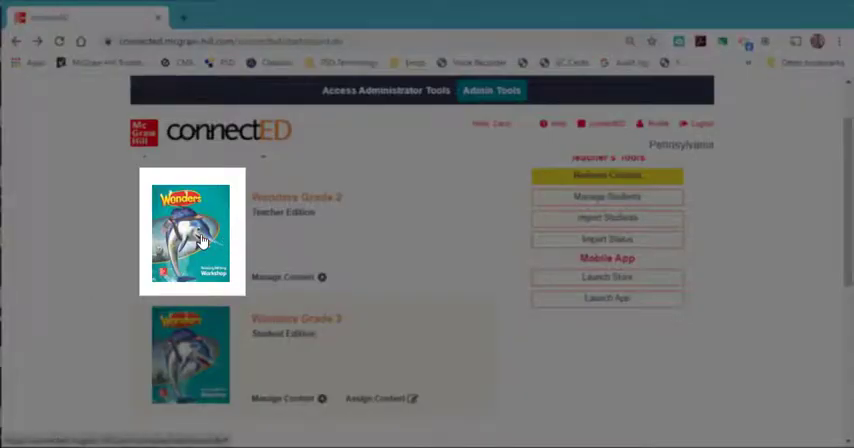
- Open the Wonders Grade 2 Teacher Edition from the ConnectED dashboard
{"action": "left_click", "coordinate": [190, 232]}
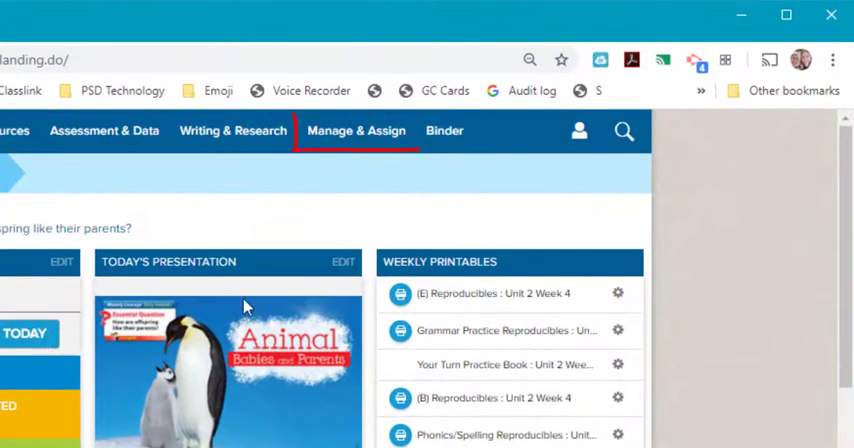
- Reach the Class Details page through Manage & Assign
{"action": "left_click", "coordinate": [356, 131]}
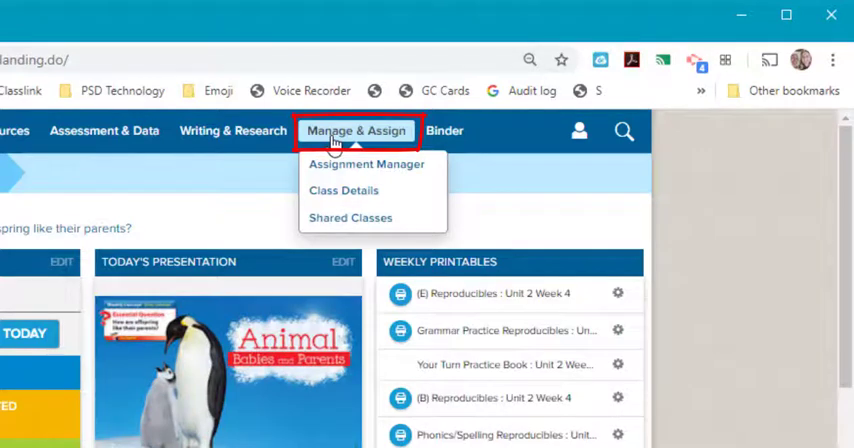
{"action": "mouse_move", "coordinate": [344, 191]}
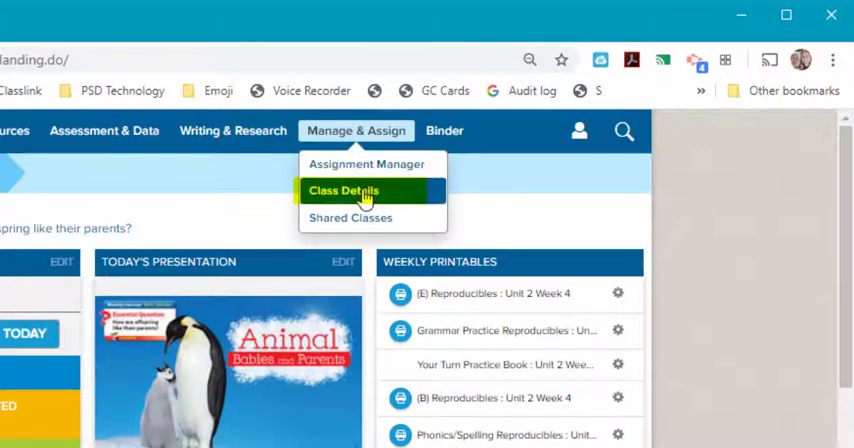
{"action": "left_click", "coordinate": [344, 190]}
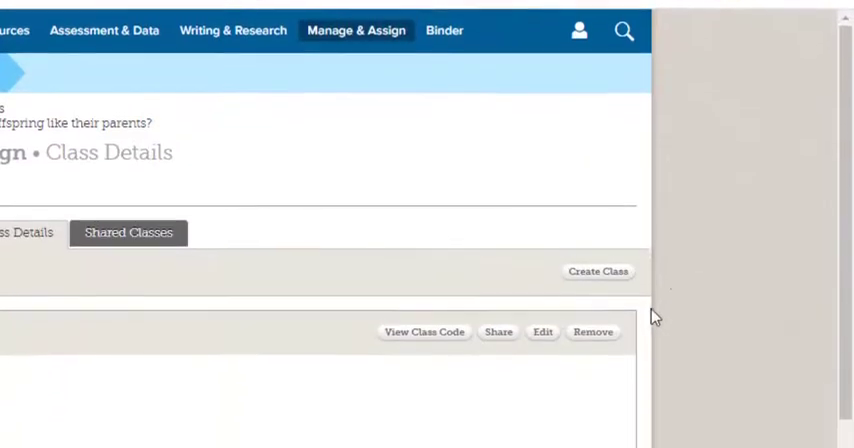
- Create a new class named starting with '2020-2021' and advance to the planner step
{"action": "left_click", "coordinate": [597, 271]}
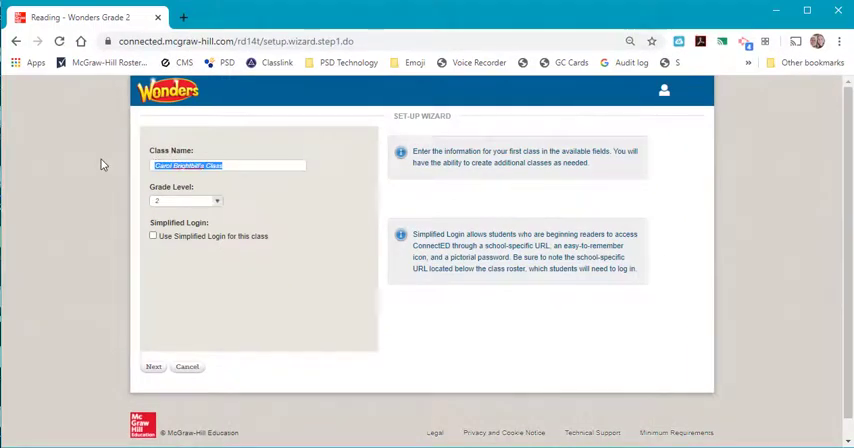
{"action": "type", "text": "2020-2021"}
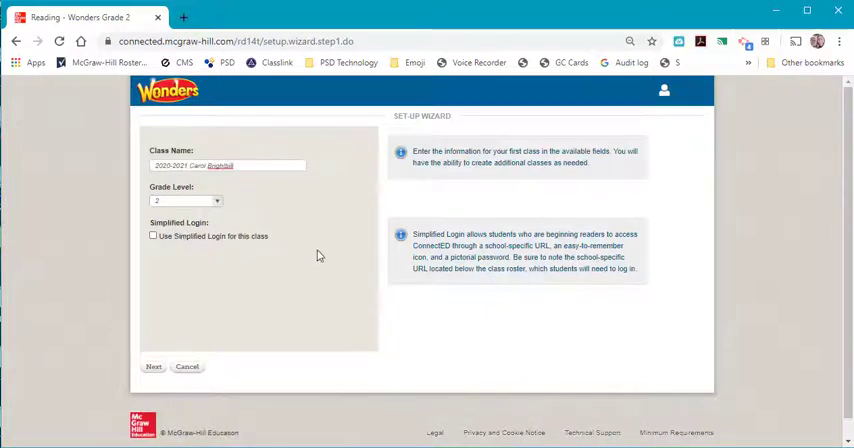
{"action": "left_click", "coordinate": [154, 366]}
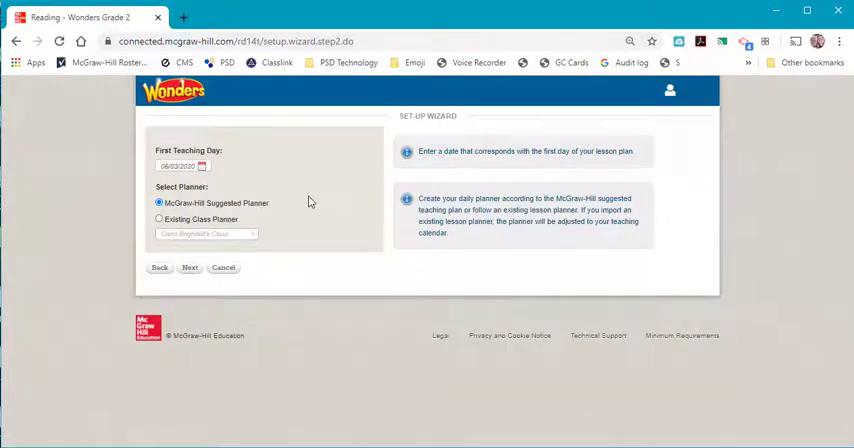
- Choose August 31, 2020 as the class's first teaching day in the date picker
{"action": "left_click", "coordinate": [202, 166]}
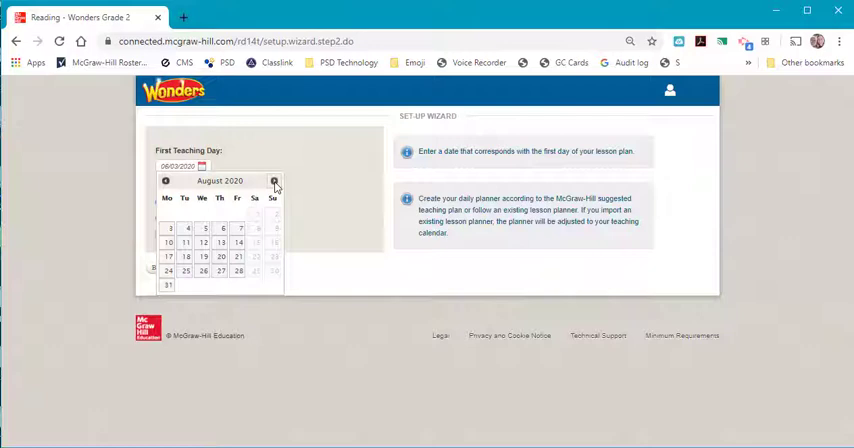
{"action": "left_click", "coordinate": [274, 181]}
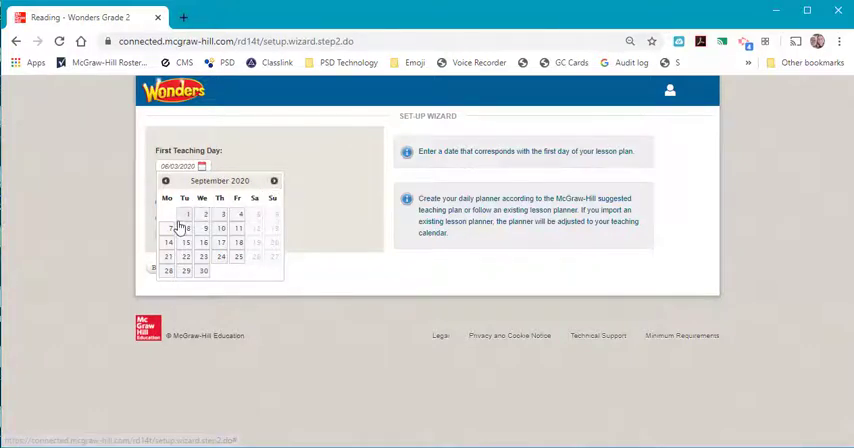
{"action": "mouse_move", "coordinate": [178, 181]}
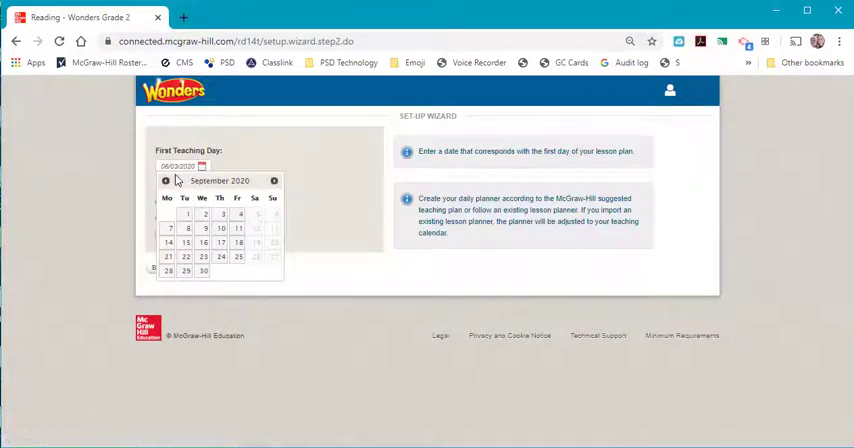
{"action": "left_click", "coordinate": [165, 181]}
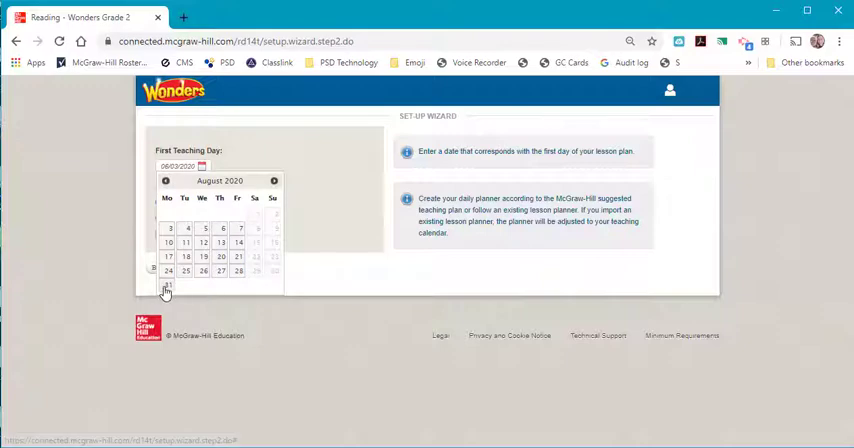
{"action": "left_click", "coordinate": [168, 286]}
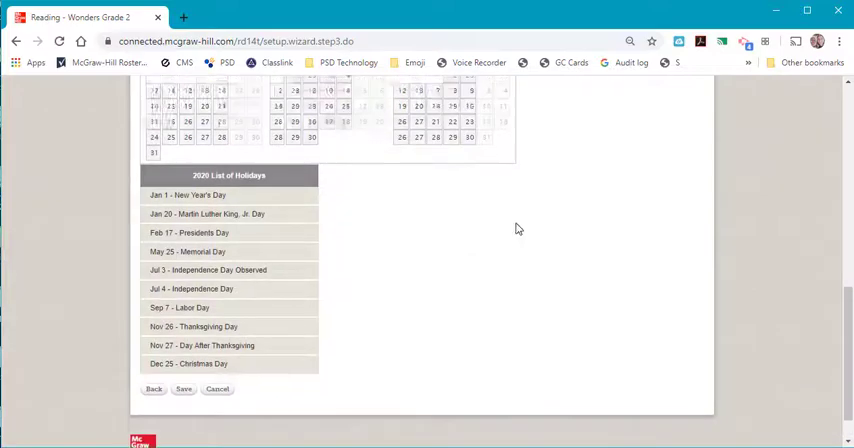
- Review the 2020 holiday calendar and save the class, landing on its Unit 0 Week 1 dashboard
{"action": "scroll", "scroll_direction": "down", "scroll_amount": 3}
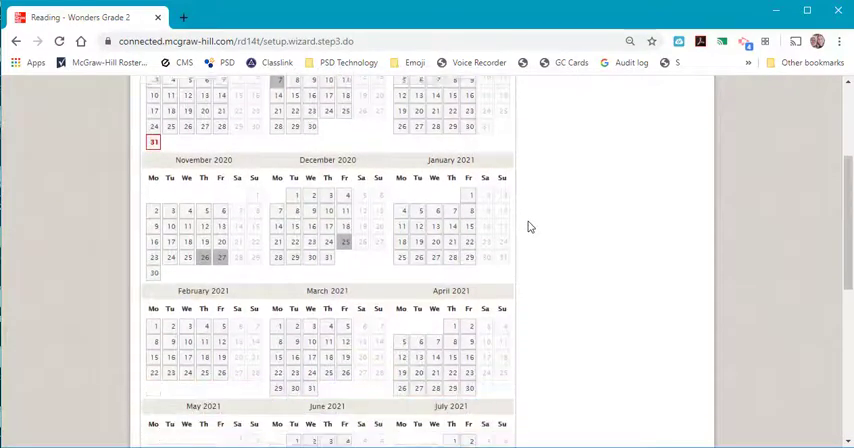
{"action": "scroll", "scroll_direction": "down", "scroll_amount": 3}
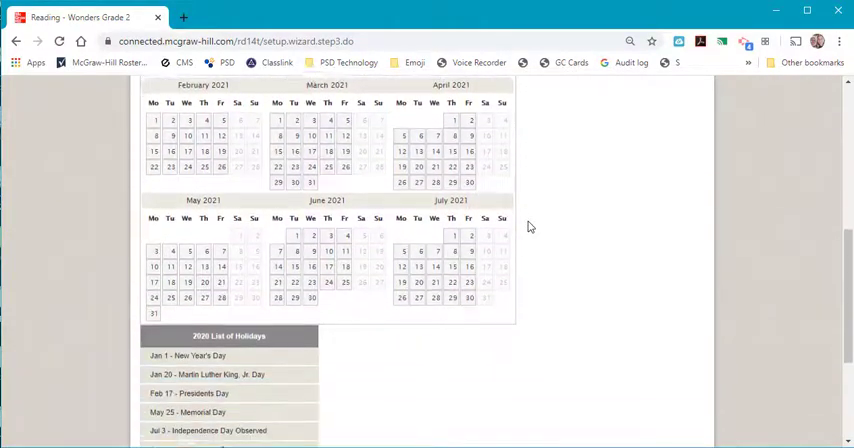
{"action": "scroll", "scroll_direction": "down", "scroll_amount": 3}
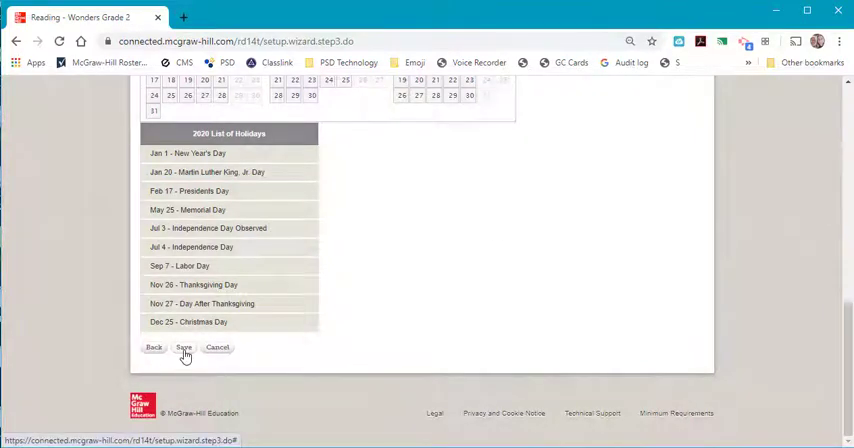
{"action": "left_click", "coordinate": [183, 347]}
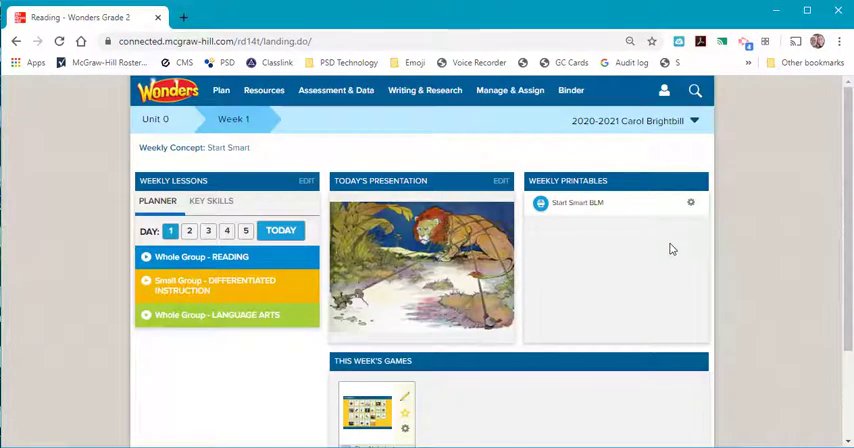